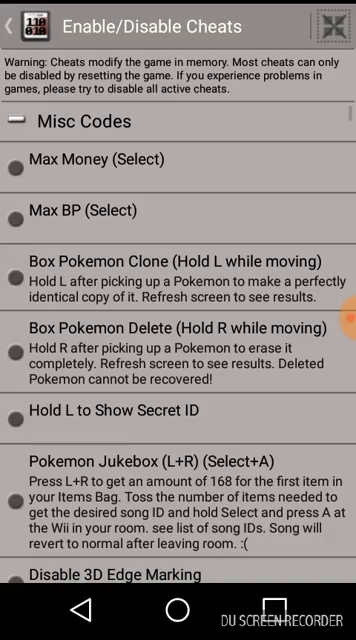
- Return from the cheat list to the game and show the six-Pokémon party at levels 74 to 96
scroll("down", 3)
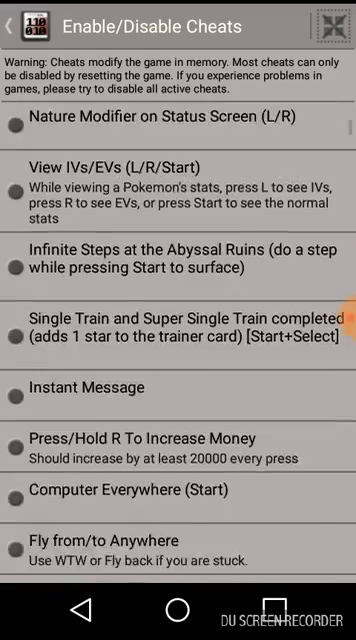
scroll("down", 3)
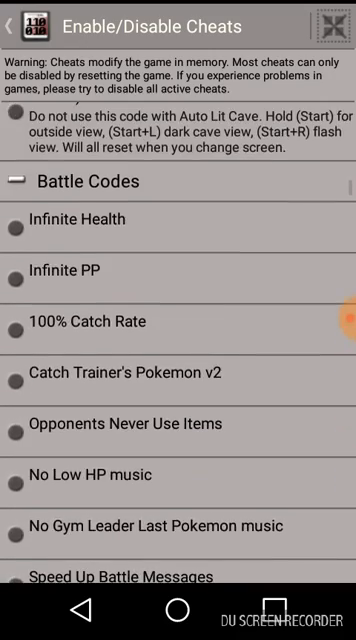
scroll("down", 3)
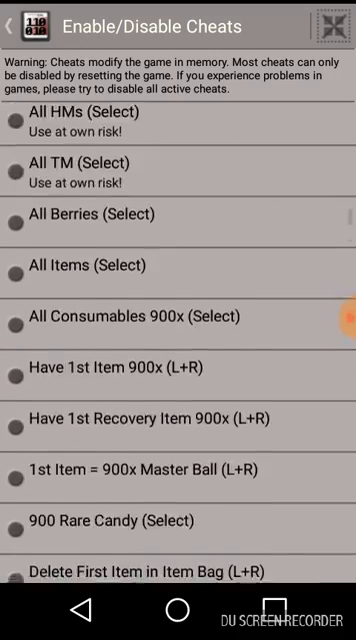
scroll("down", 3)
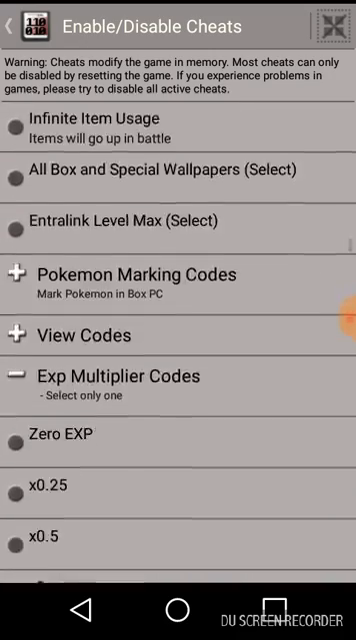
scroll("up", 3)
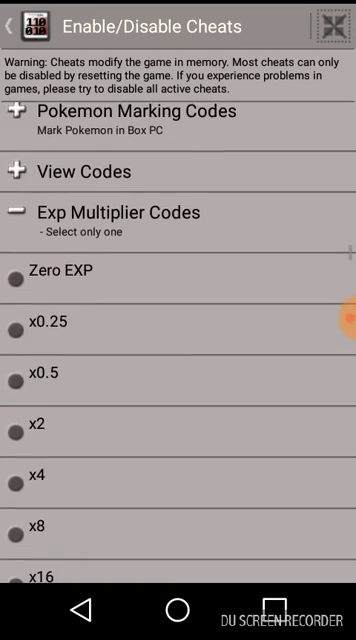
left_click(18, 24)
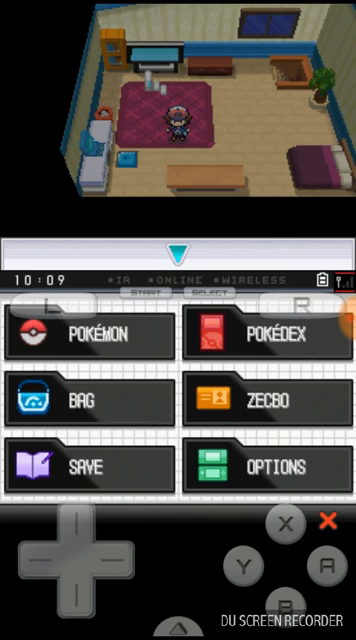
left_click(96, 332)
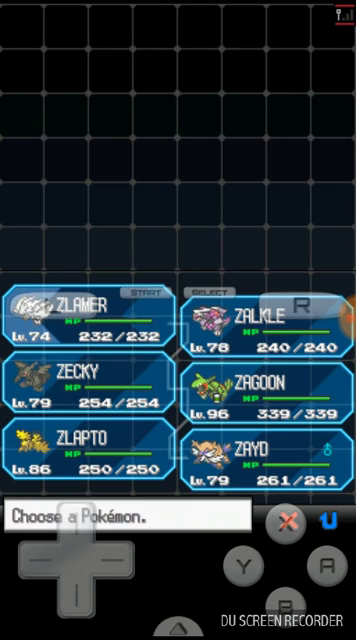